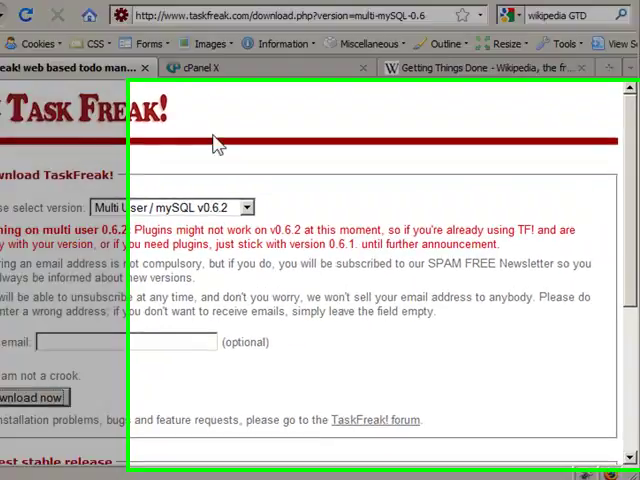
Go to cPanel's Domains section and reach the Subdomains page.
left_click(190, 68)
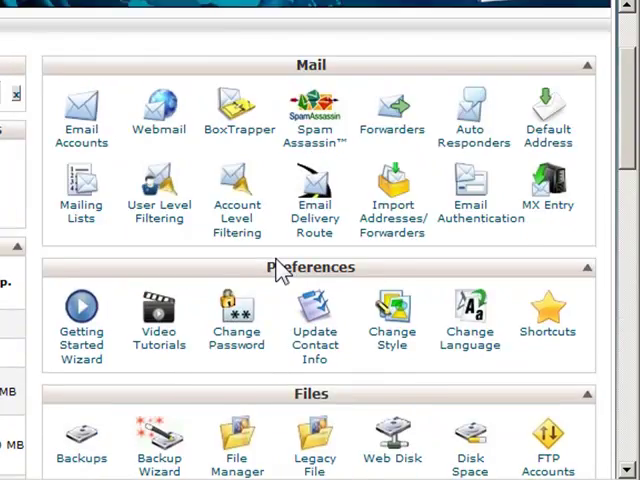
scroll("down", 3)
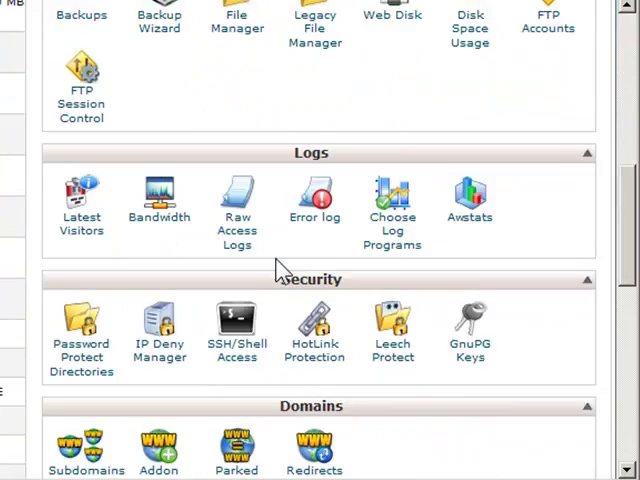
scroll("down", 3)
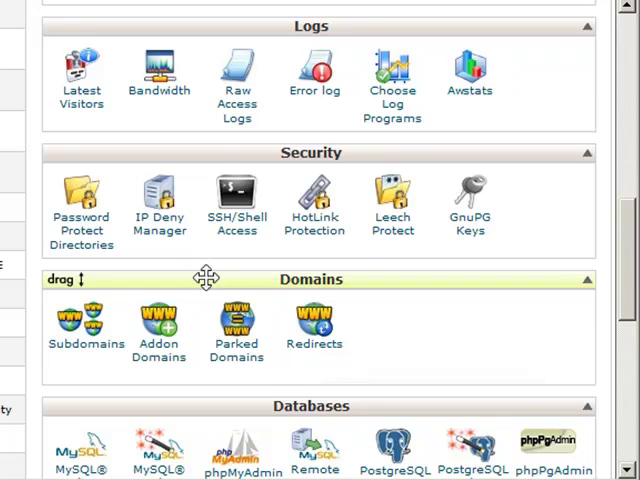
left_click(84, 324)
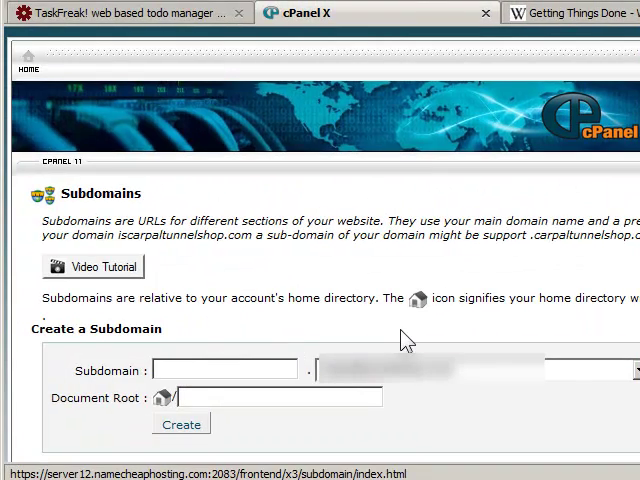
Begin entering the new subdomain name 'testsubd' in the Subdomain field.
left_click(224, 368)
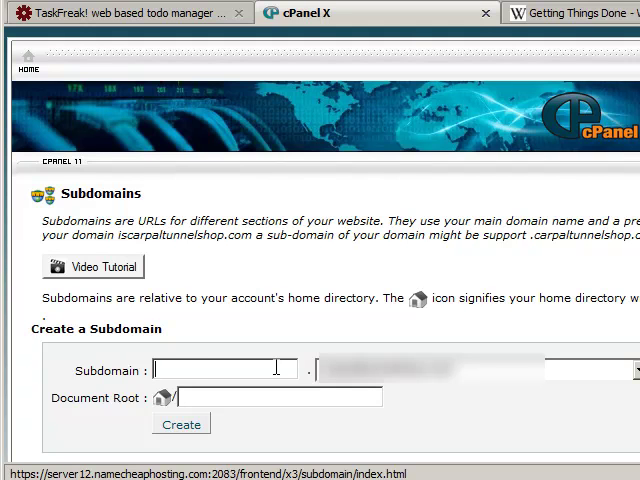
type("testsubd")
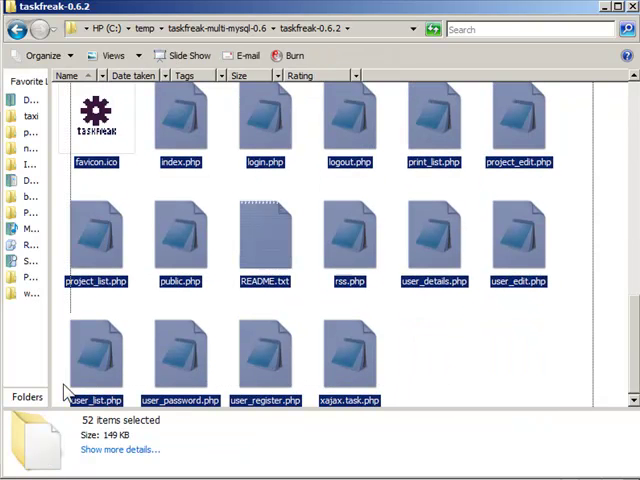
Select all 52 items in the extracted taskfreak-0.6.2 folder.
left_click(484, 370)
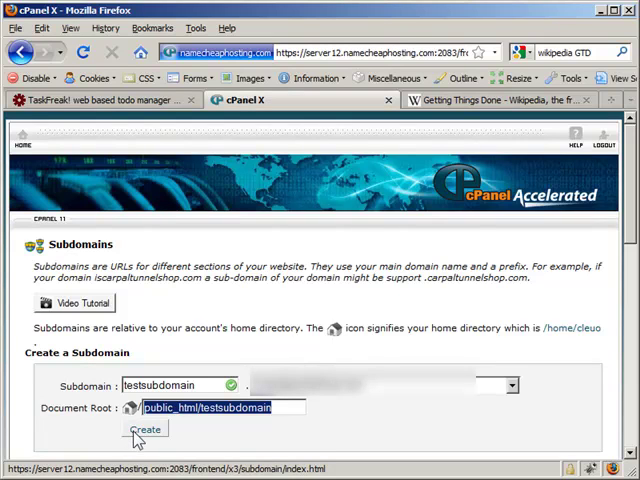
Create subdomain testsubdomain with document root public_html/testsubdomain.
left_click(146, 428)
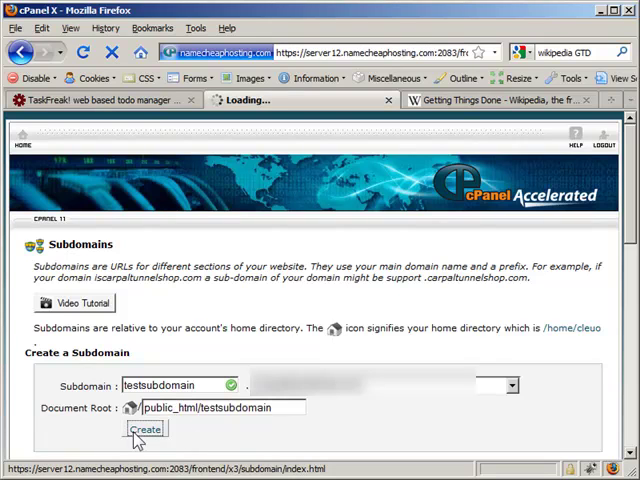
left_click(146, 428)
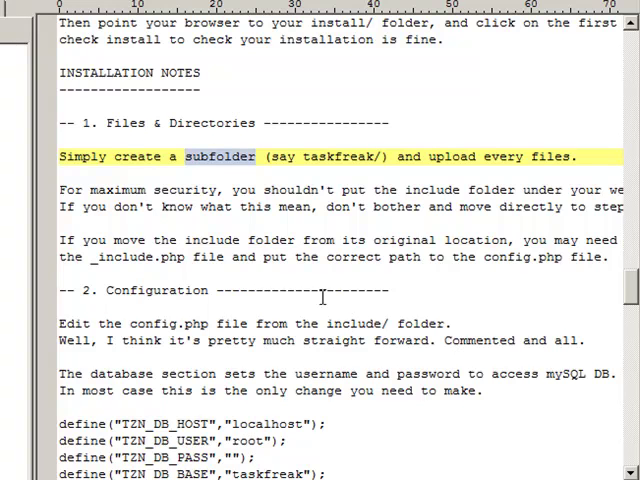
scroll("down", 3)
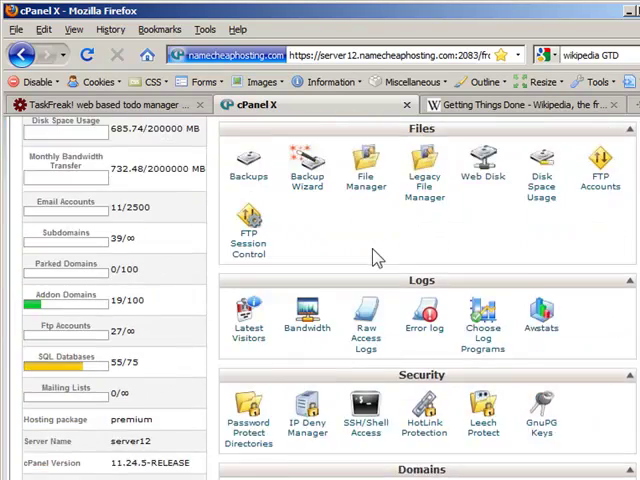
In the MySQL Database Wizard, create the database taskfreak1.
scroll("down", 3)
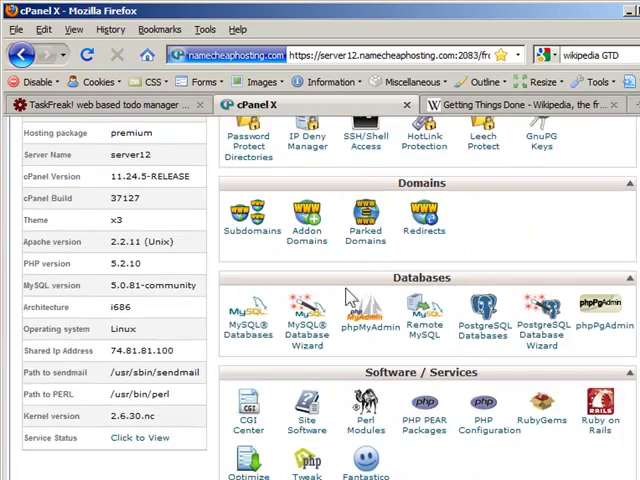
left_click(308, 320)
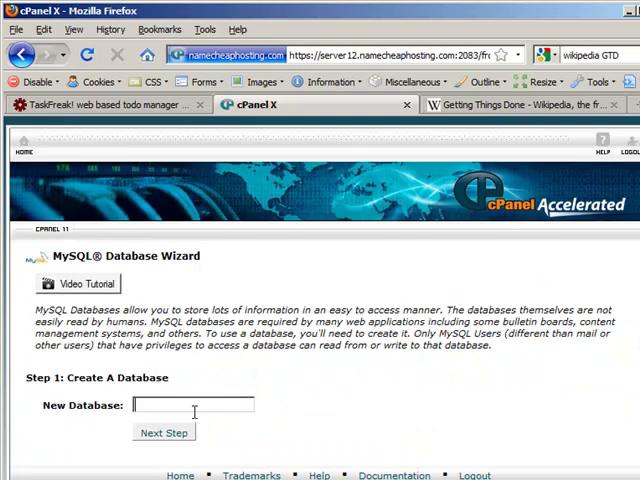
type("ta")
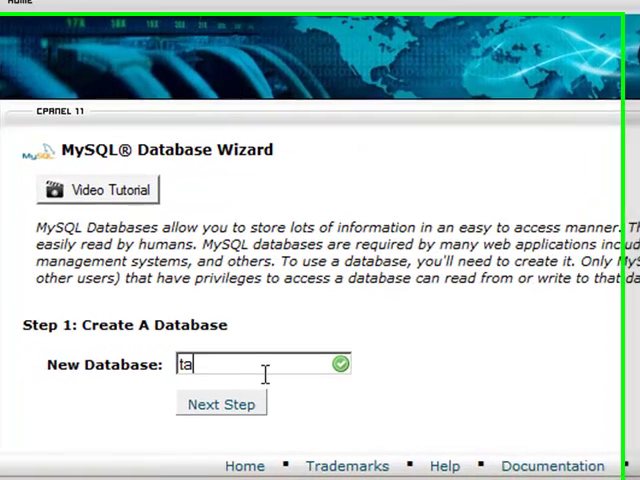
type("skfreak1")
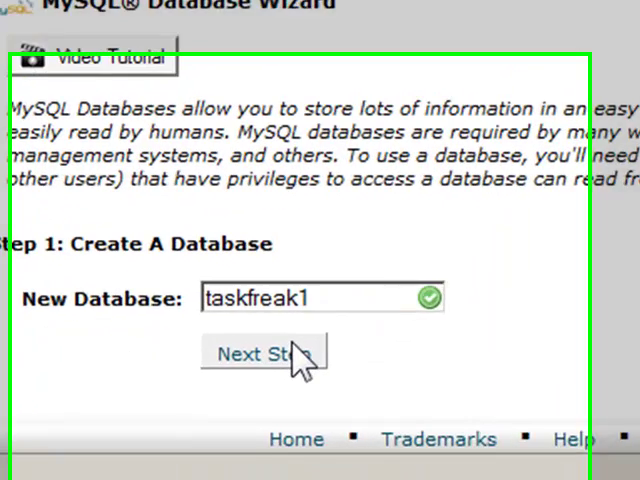
left_click(264, 352)
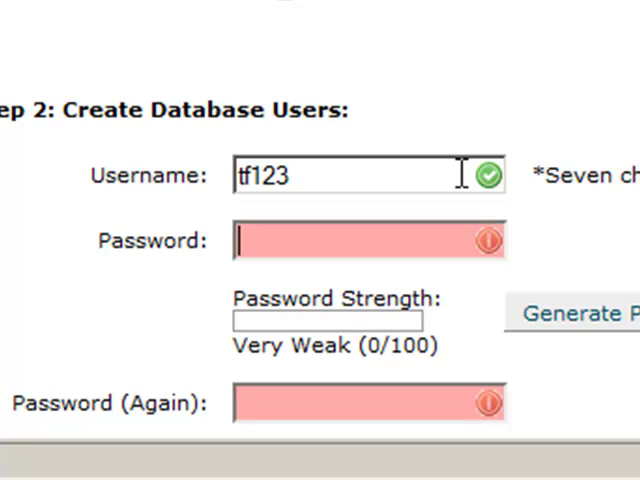
mouse_move(510, 4)
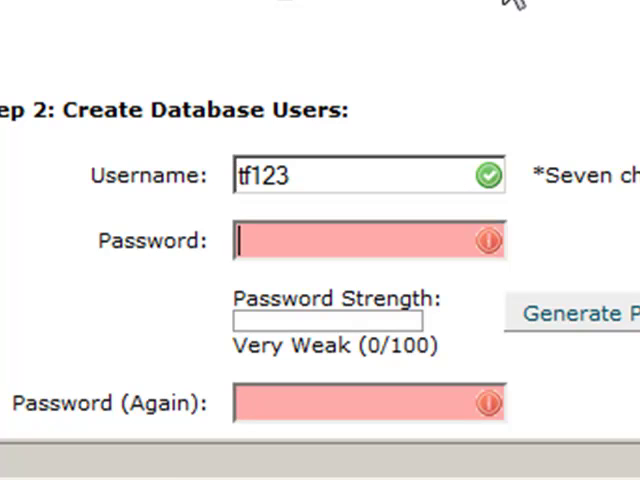
Create database user tf123 with a very strong password.
left_click(576, 312)
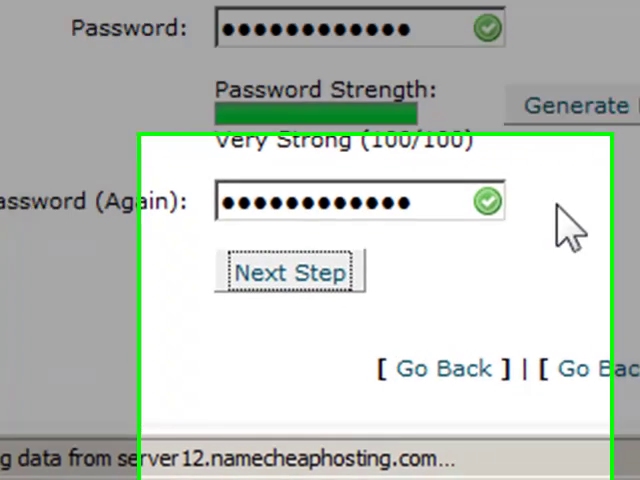
left_click(288, 272)
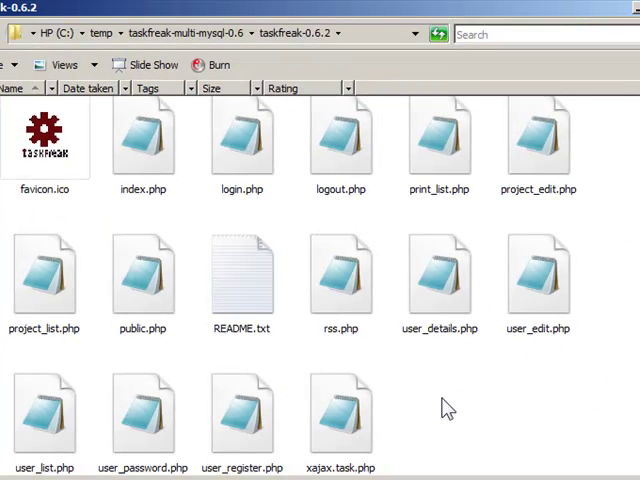
mouse_move(276, 228)
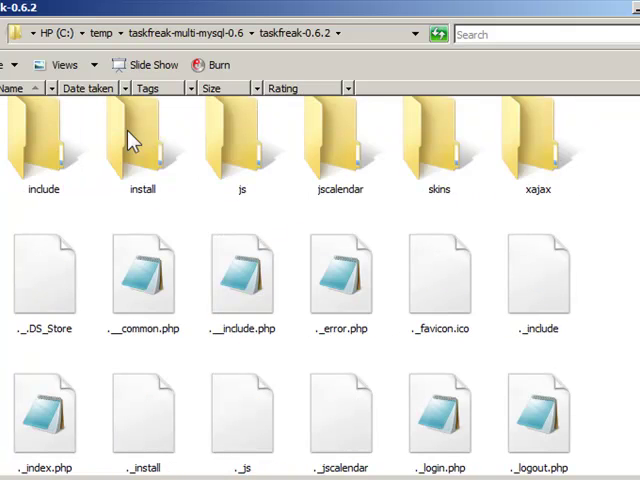
mouse_move(18, 150)
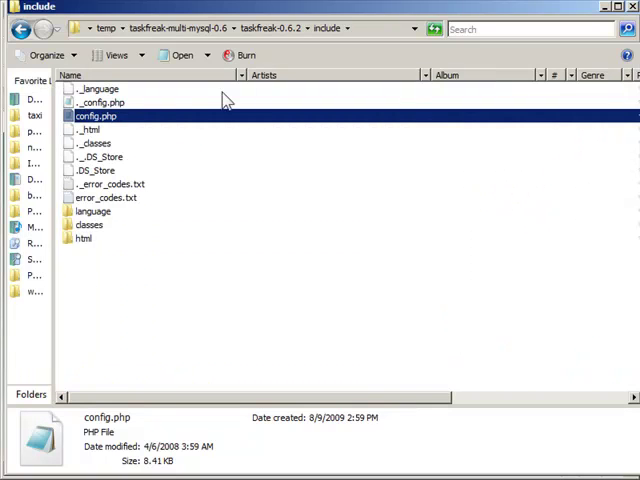
Open config.php from the include folder in PSPad for editing.
right_click(96, 116)
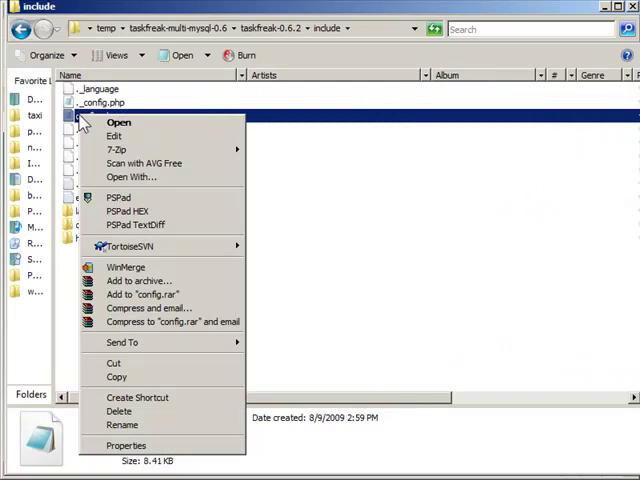
mouse_move(136, 196)
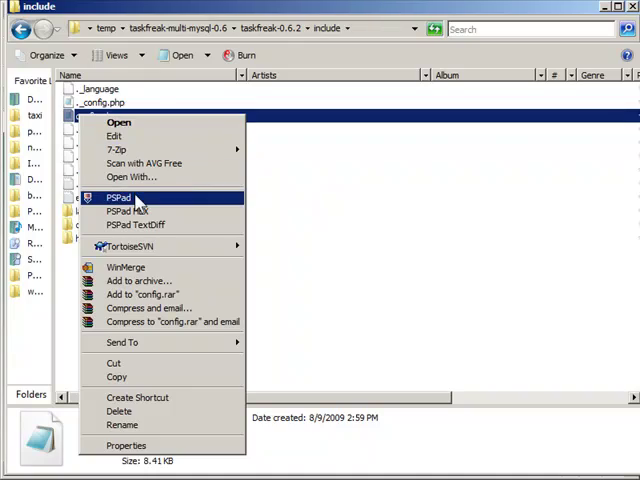
left_click(118, 196)
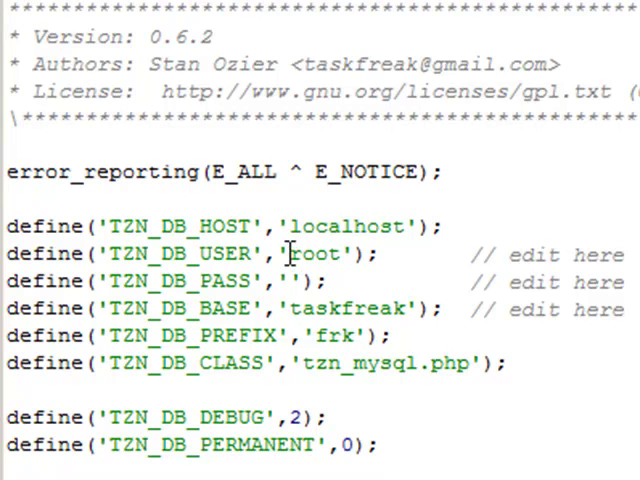
Set the config's database user to tf123 and TZN_DB_BASE name to tf123.
double_click(312, 254)
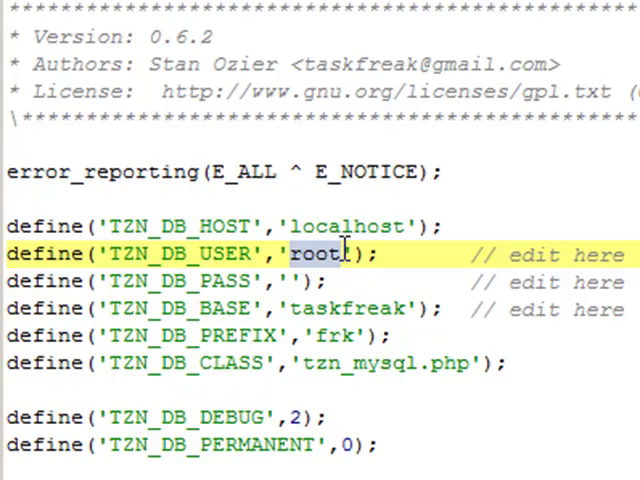
type("tf123")
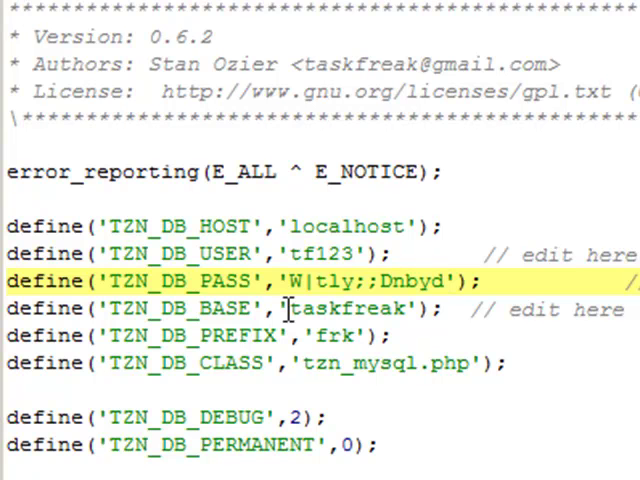
double_click(340, 308)
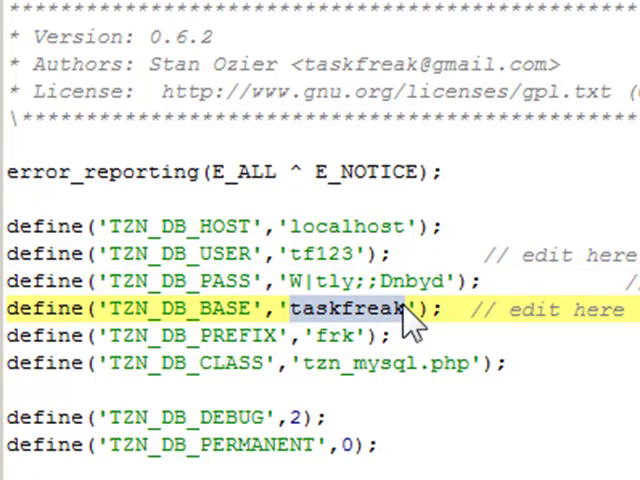
type("tf12")
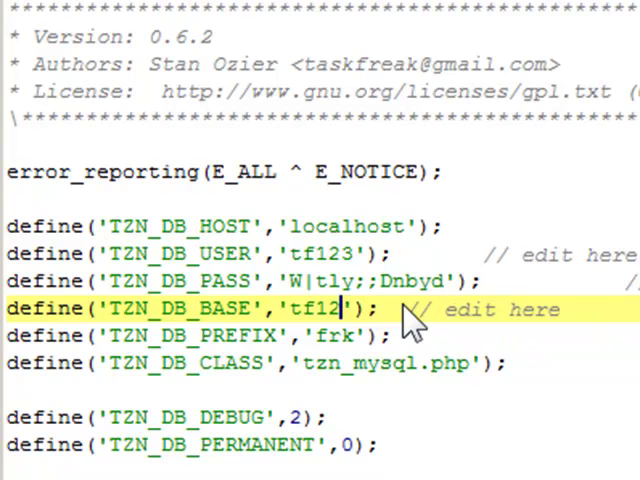
type("3")
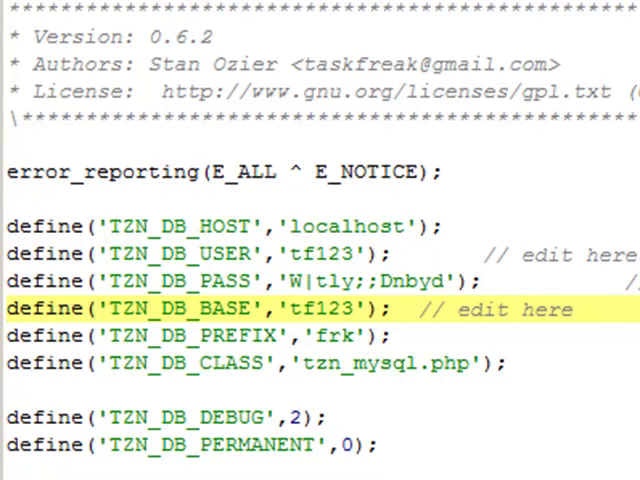
left_click(350, 308)
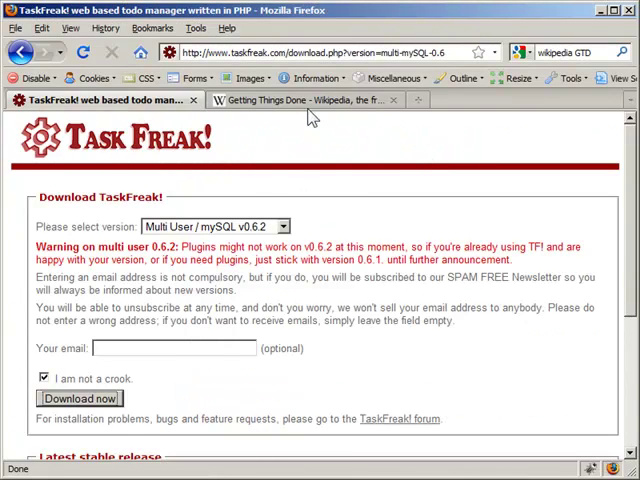
Load the subdomain's install/index.php TaskFreak Setup page in a new tab.
left_click(300, 100)
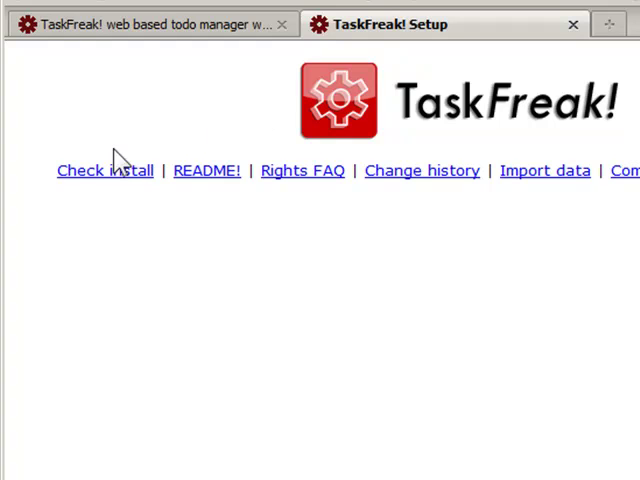
Run Check install and highlight the MySQL connection OK lines above the missing-tables notice.
left_click(104, 170)
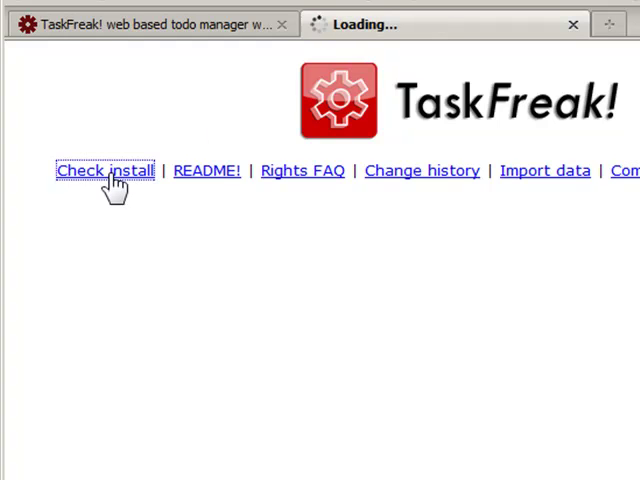
left_click(108, 170)
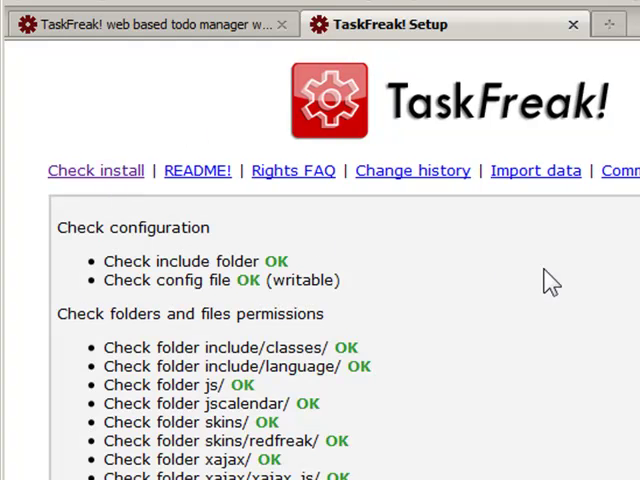
scroll("down", 3)
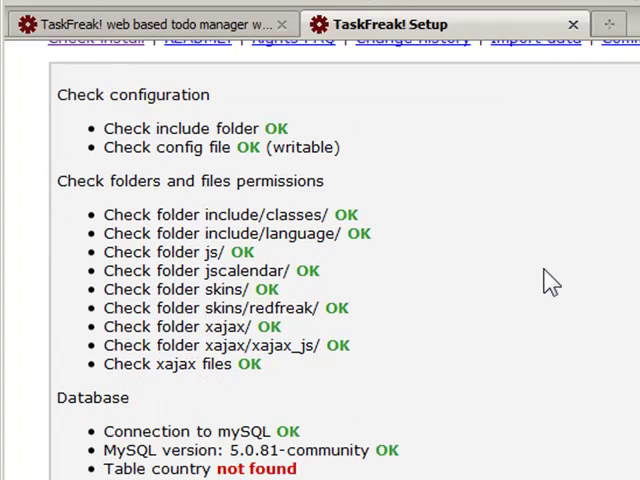
scroll("down", 3)
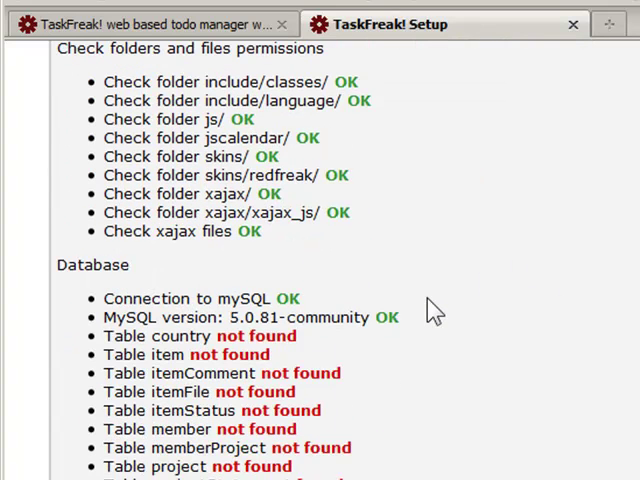
scroll("down", 3)
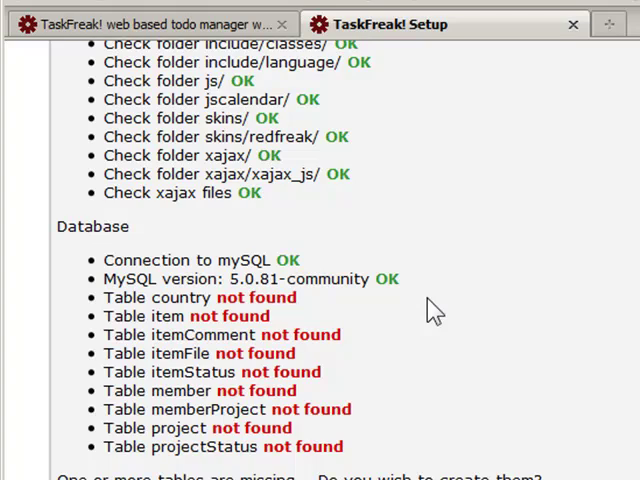
mouse_move(436, 292)
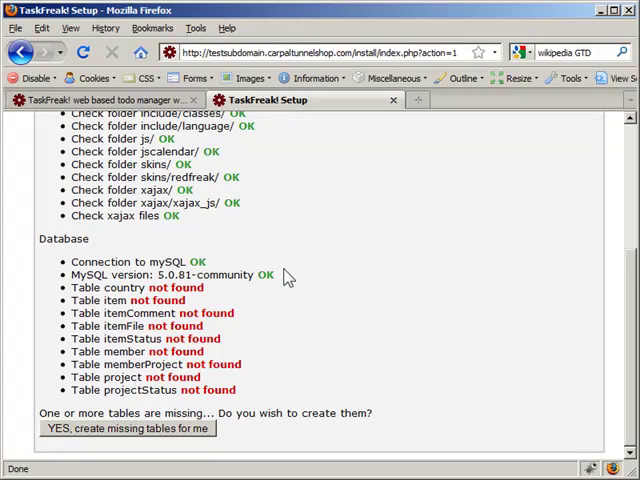
left_click_drag(72, 260, 276, 276)
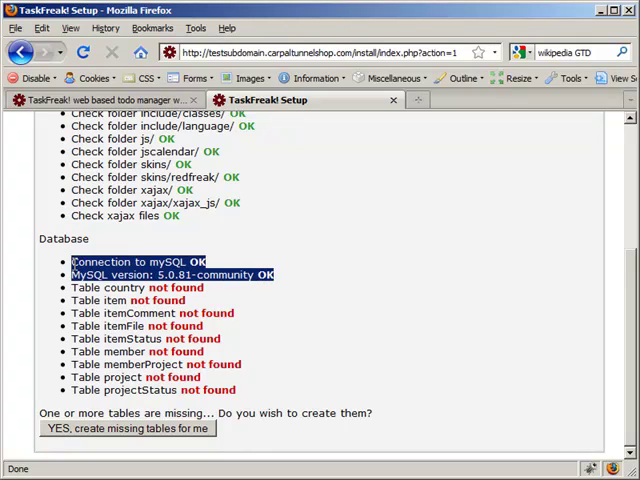
mouse_move(172, 440)
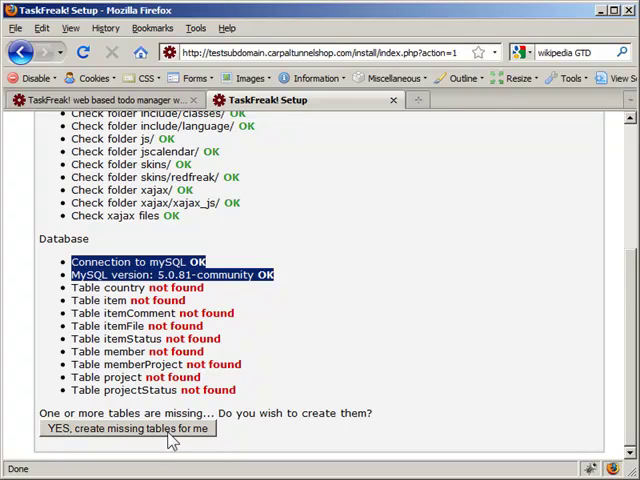
Create the missing database tables and confirm 'Install OK!'.
left_click(128, 428)
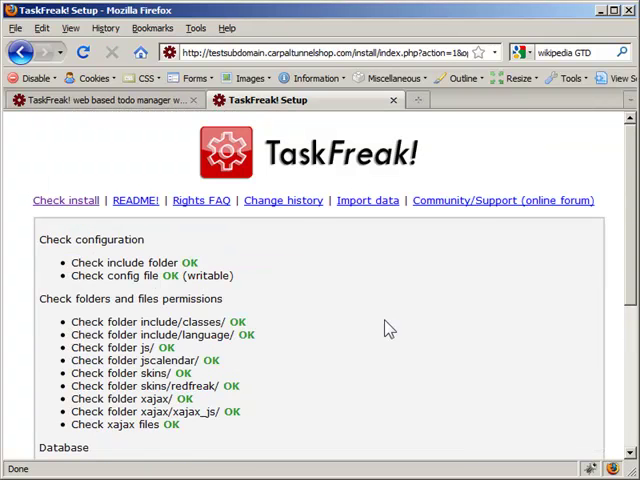
scroll("down", 3)
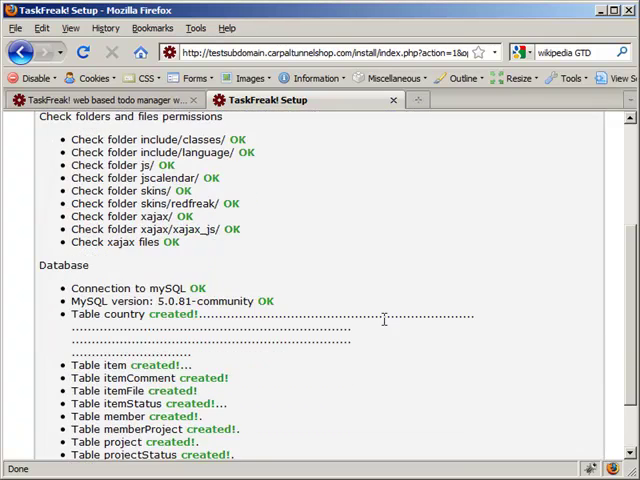
scroll("down", 3)
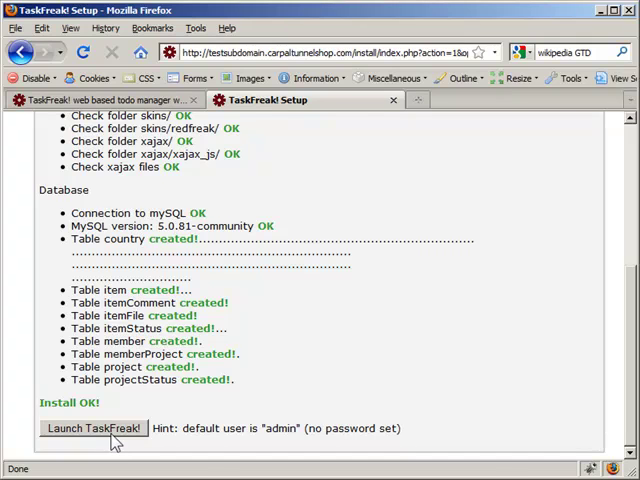
Launch TaskFreak and log in as admin with an empty password to reach the task list.
left_click(92, 428)
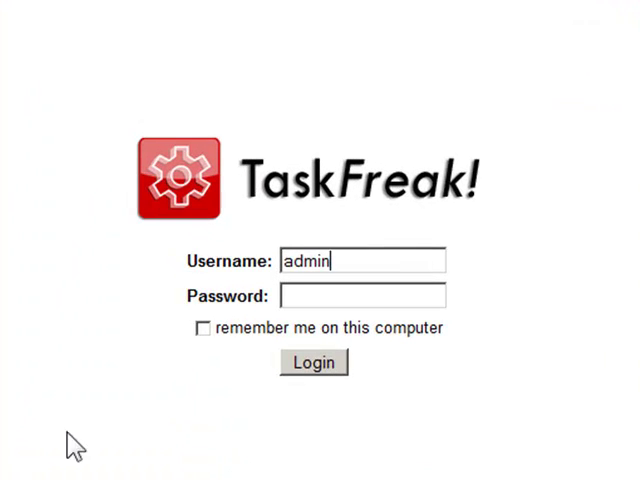
left_click(364, 296)
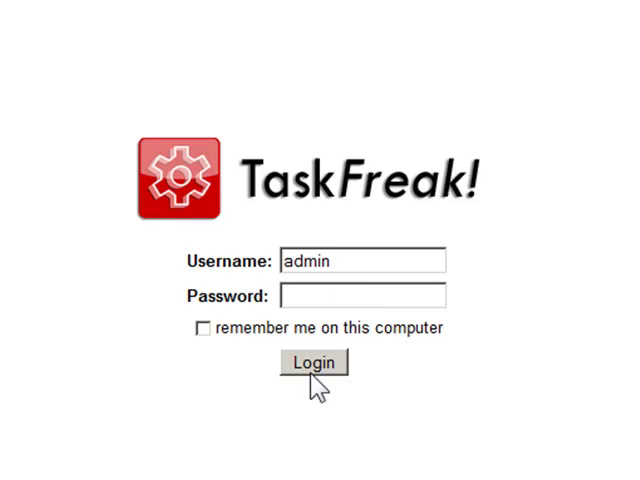
left_click(312, 362)
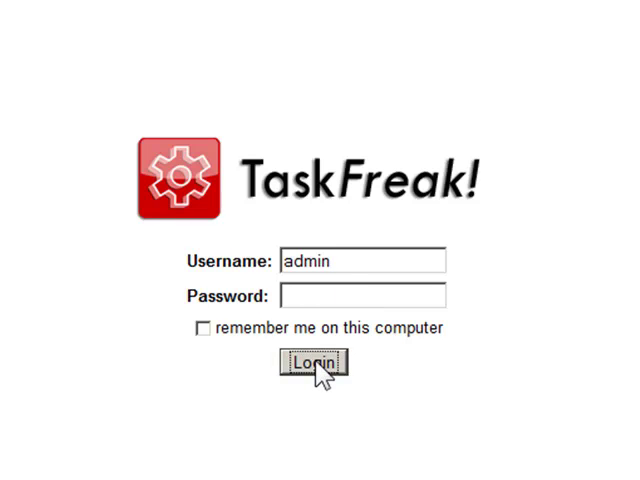
left_click(312, 364)
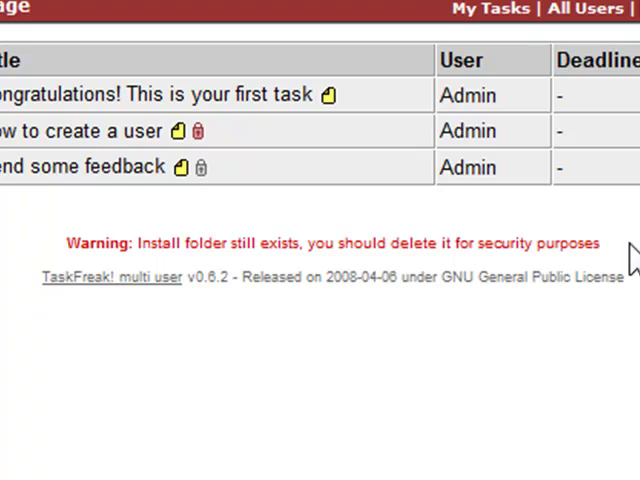
mouse_move(616, 464)
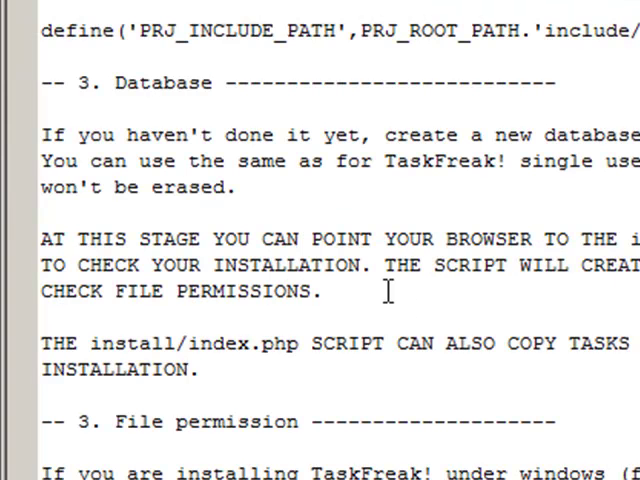
scroll("down", 3)
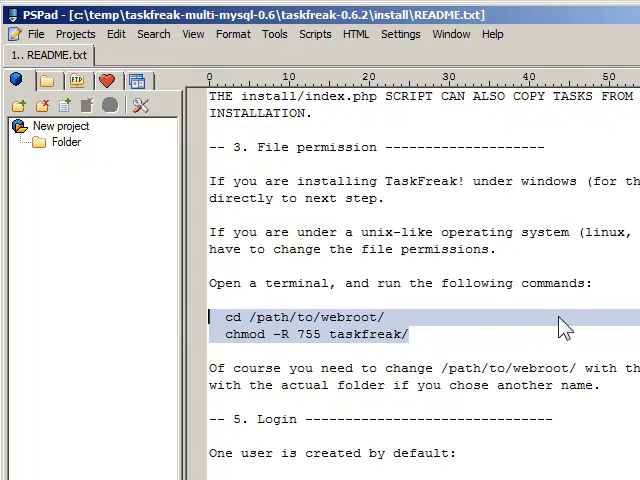
scroll("down", 3)
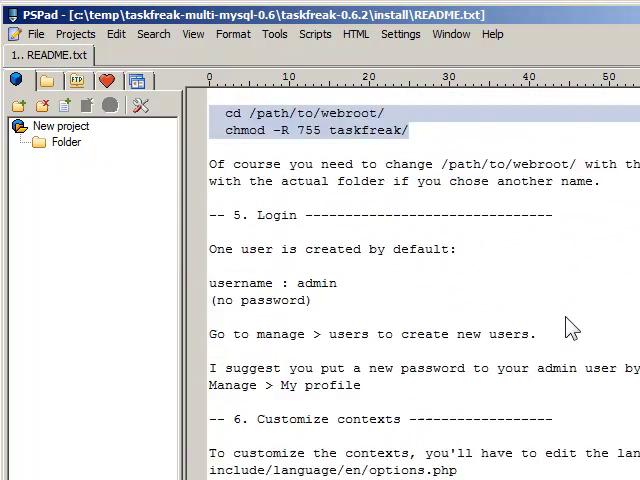
scroll("down", 3)
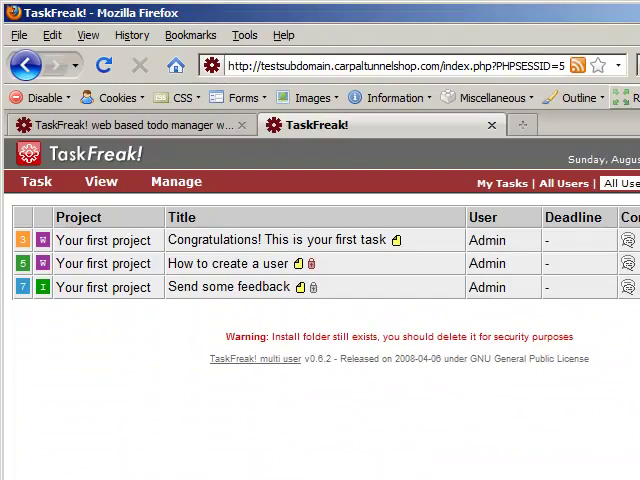
Reveal TaskFreak's Manage choices for Projects, Users and My Profile above the task list.
left_click(176, 180)
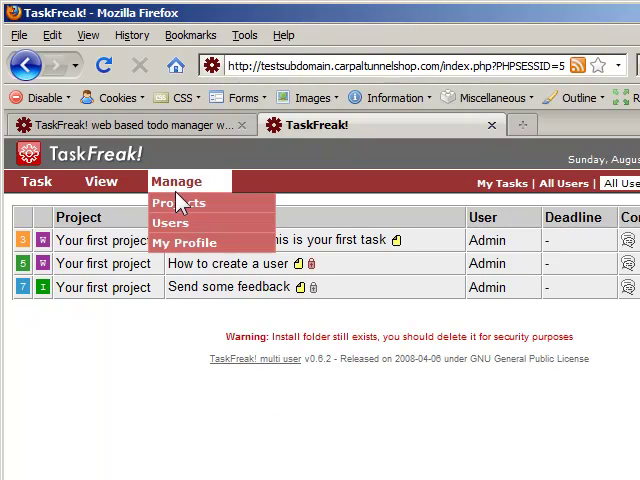
mouse_move(184, 242)
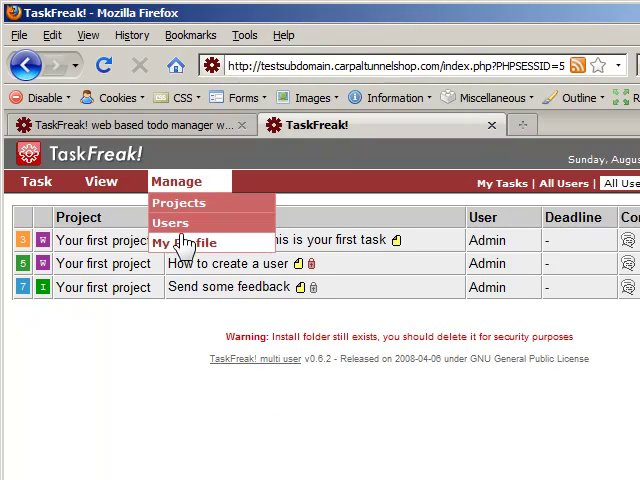